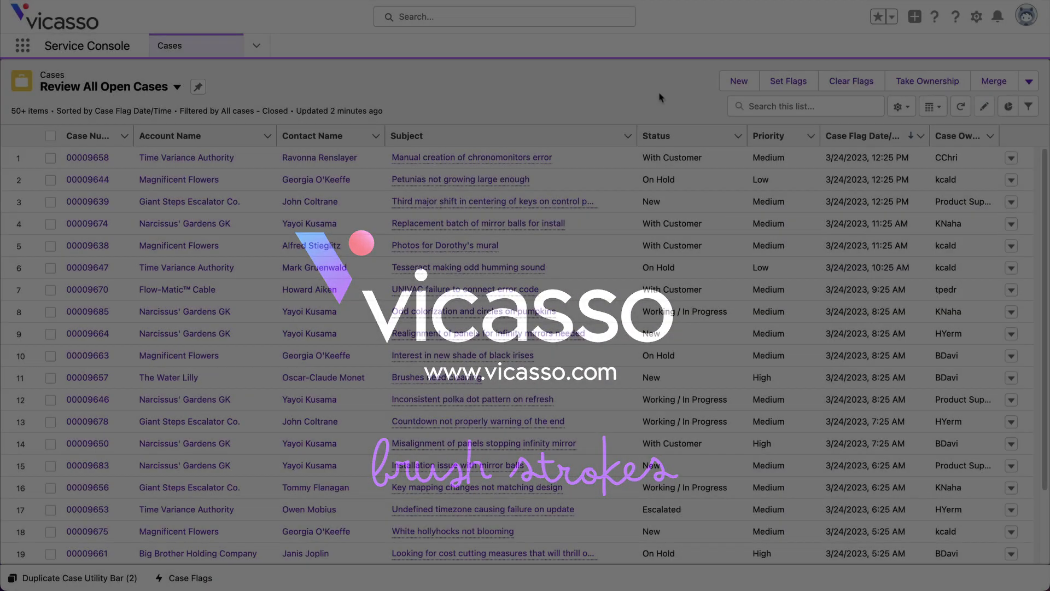
- Re-sort the open cases list by Priority, then by Status, and switch to the Case Flags switchboard
left_click(774, 136)
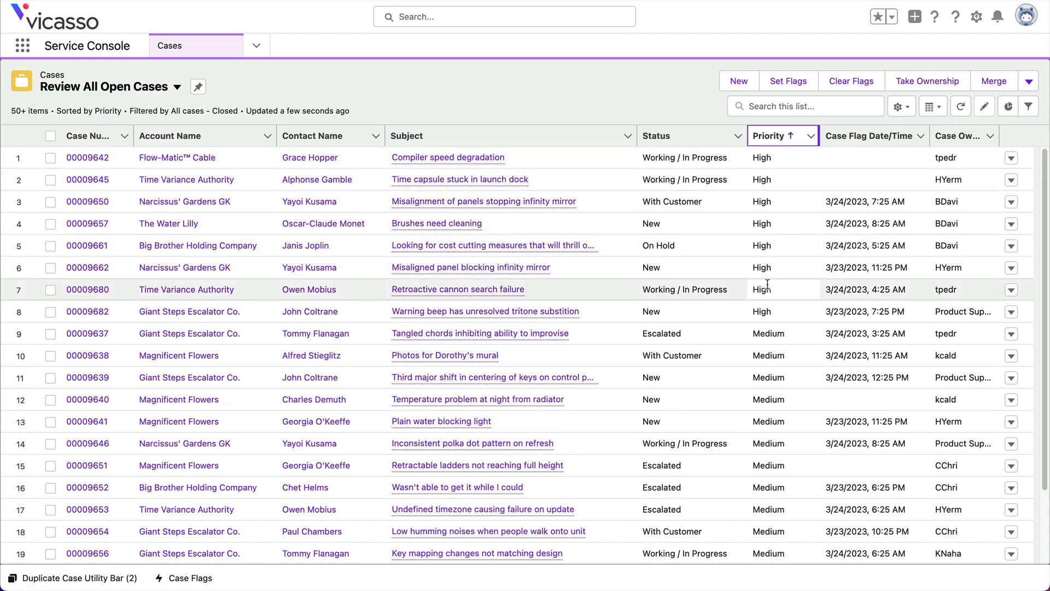
left_click(673, 136)
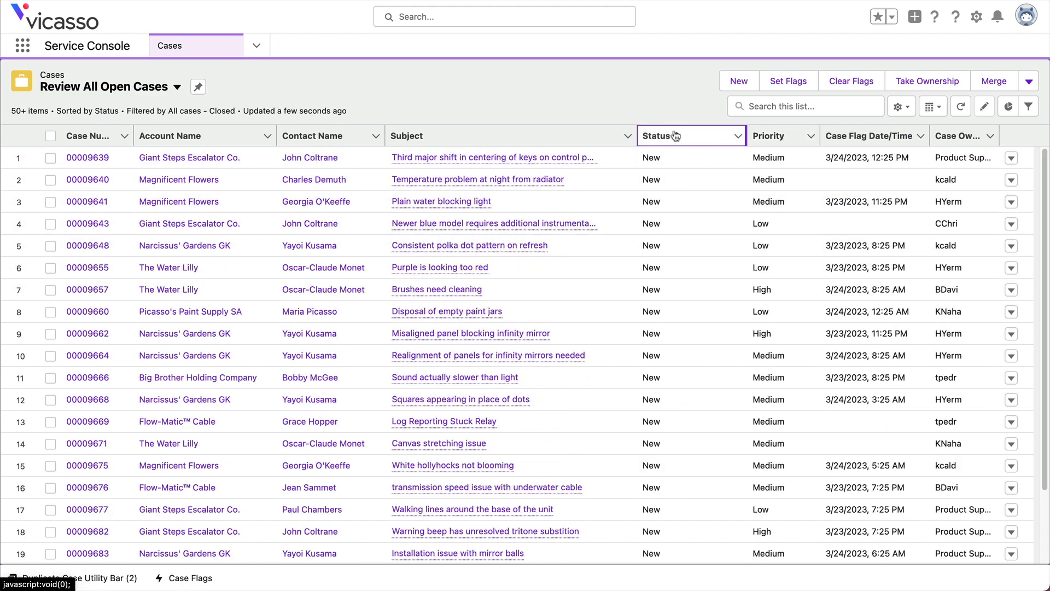
left_click(660, 135)
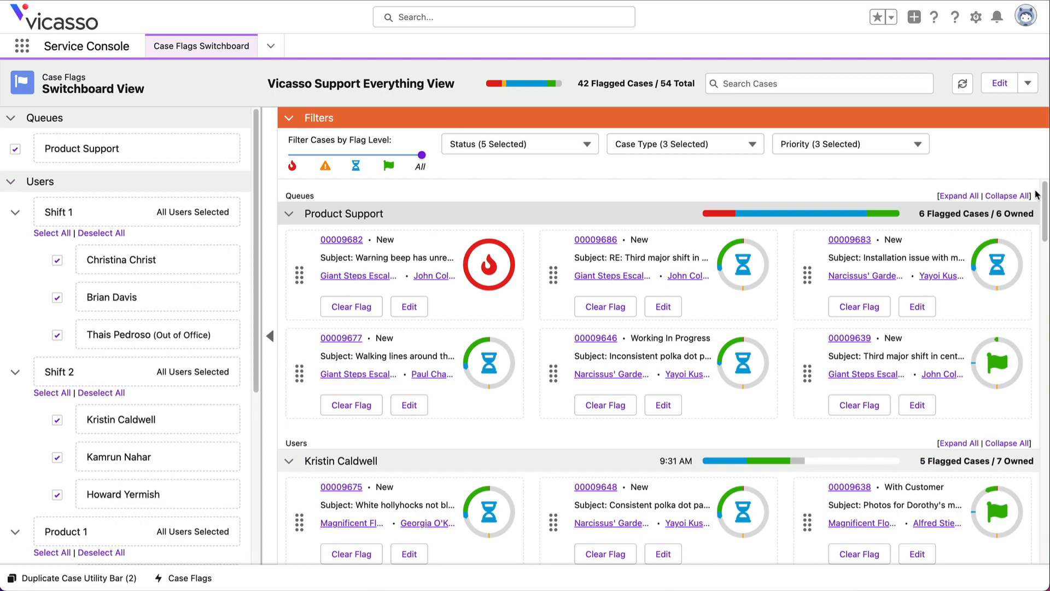
- Scroll through the team's flagged cases and narrow the Priority filter to a single level
scroll("down", 3)
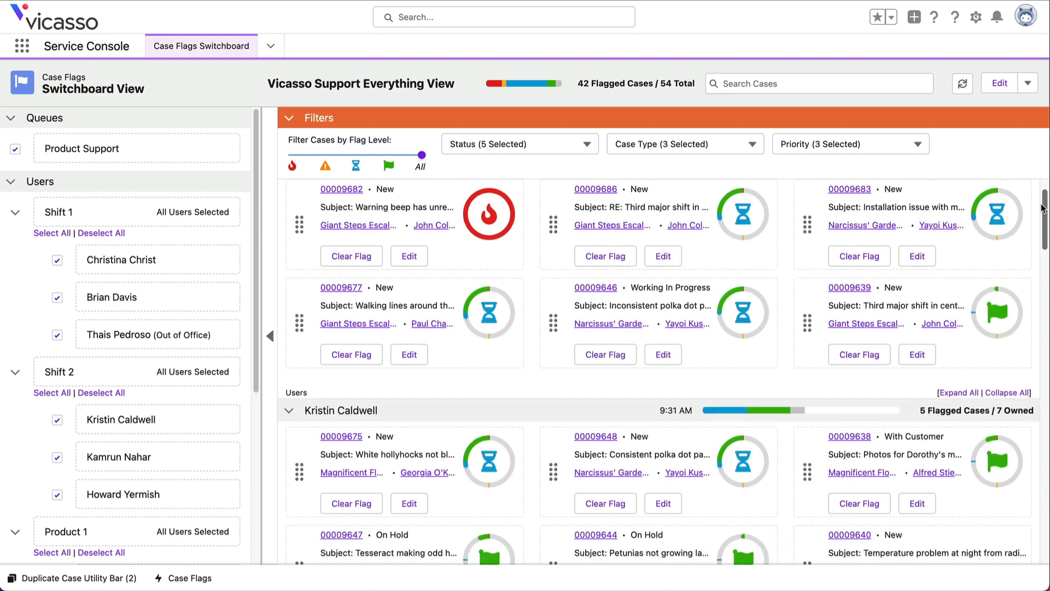
scroll("down", 3)
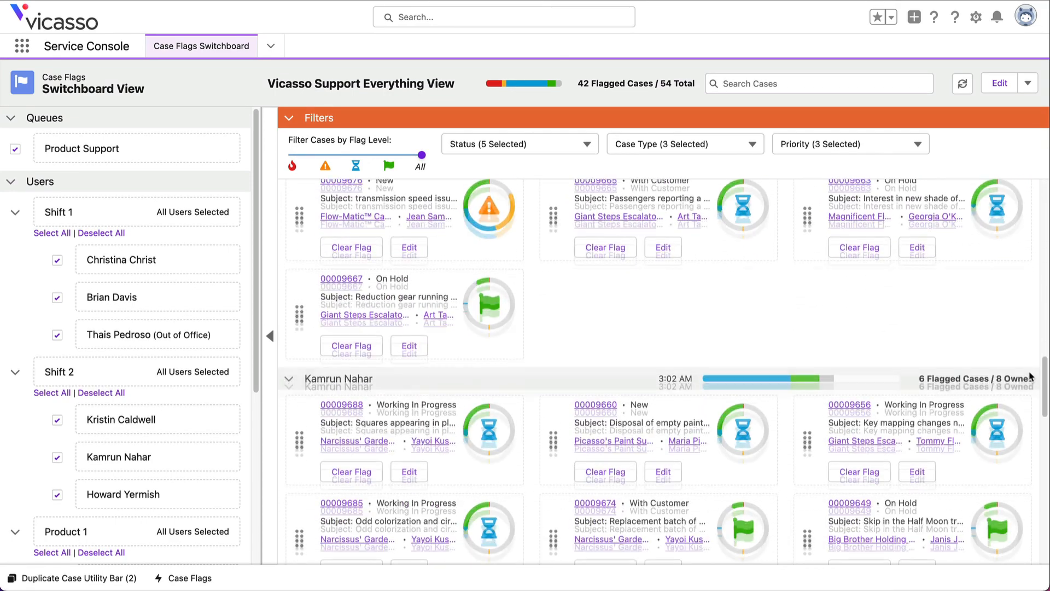
scroll("down", 3)
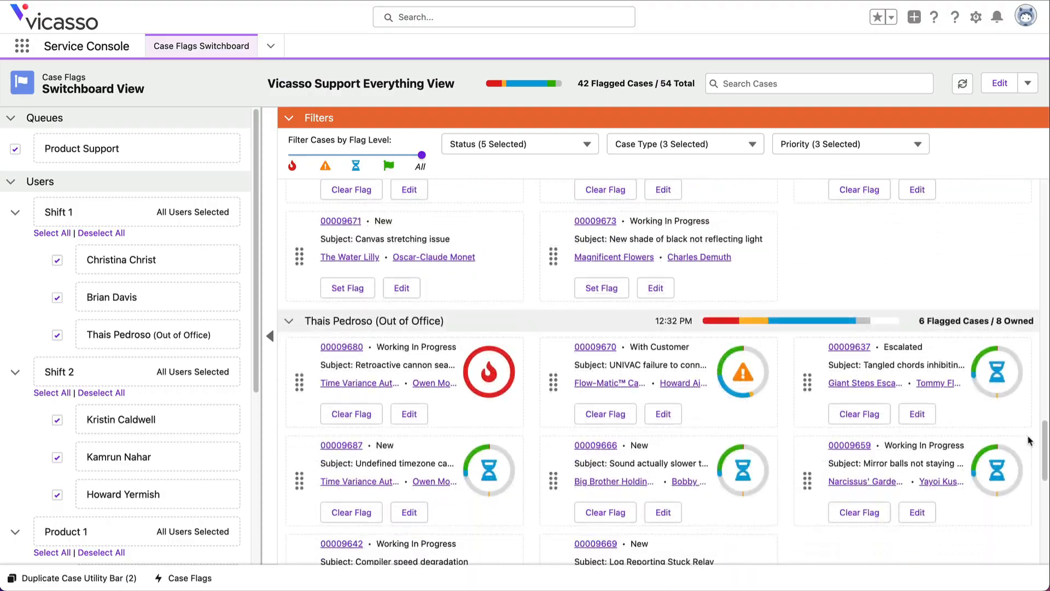
left_click(848, 144)
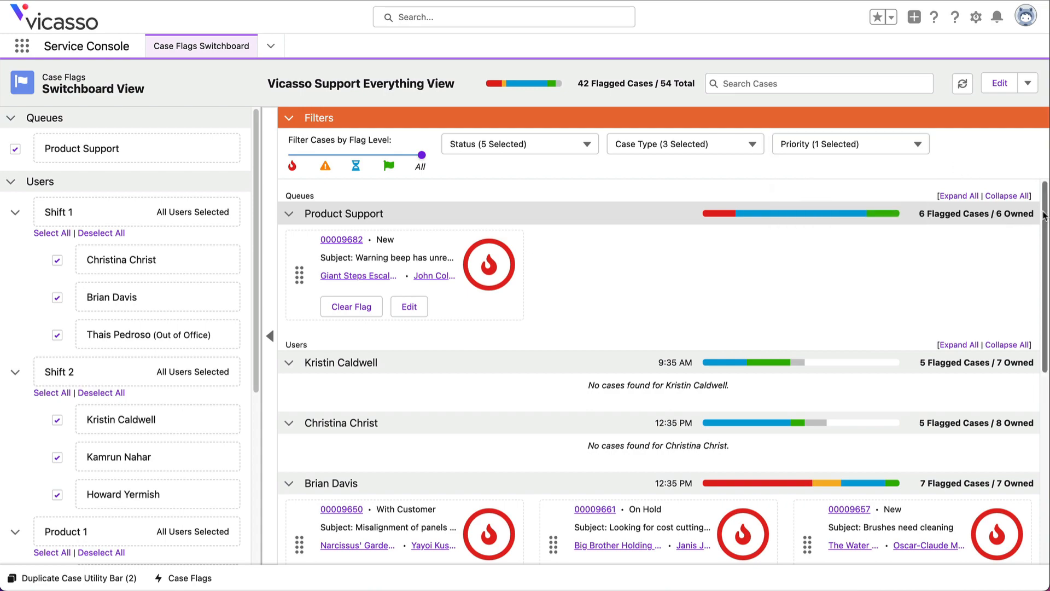
scroll("down", 3)
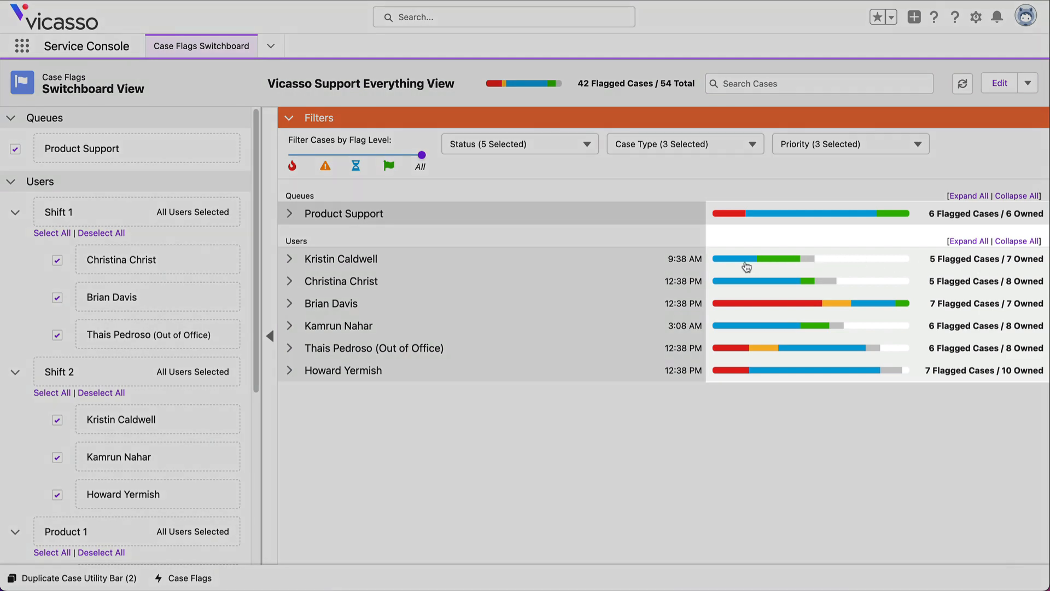
mouse_move(744, 261)
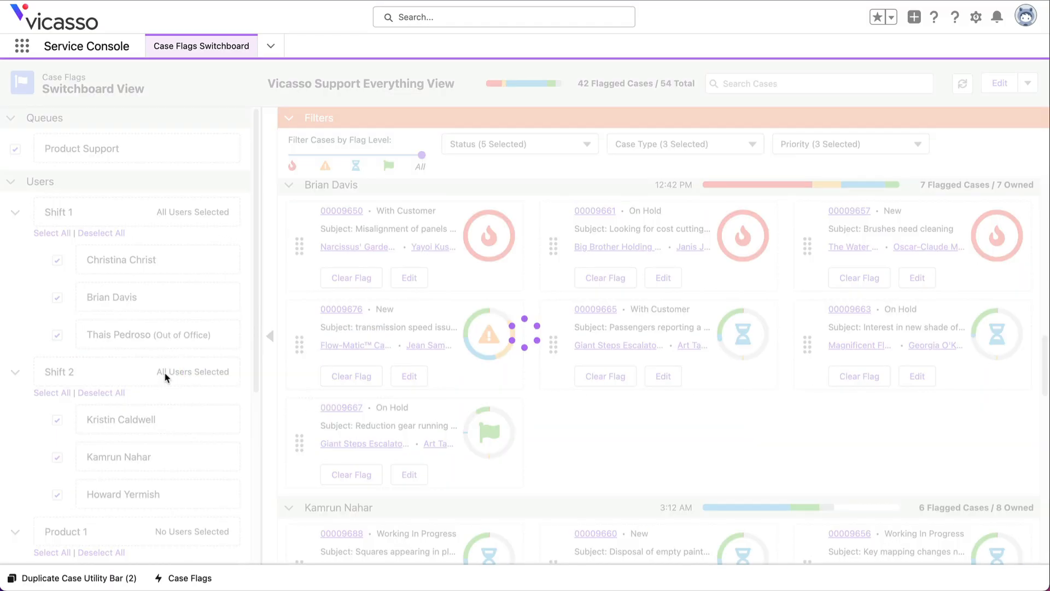
- Search the cases for 'error' to list the two matching cases
type("error")
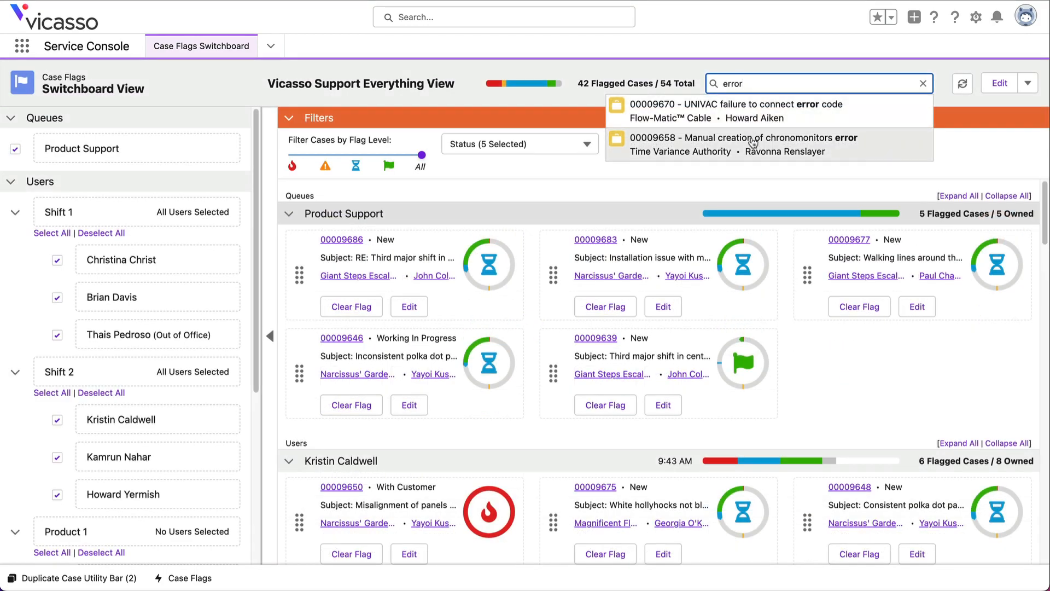